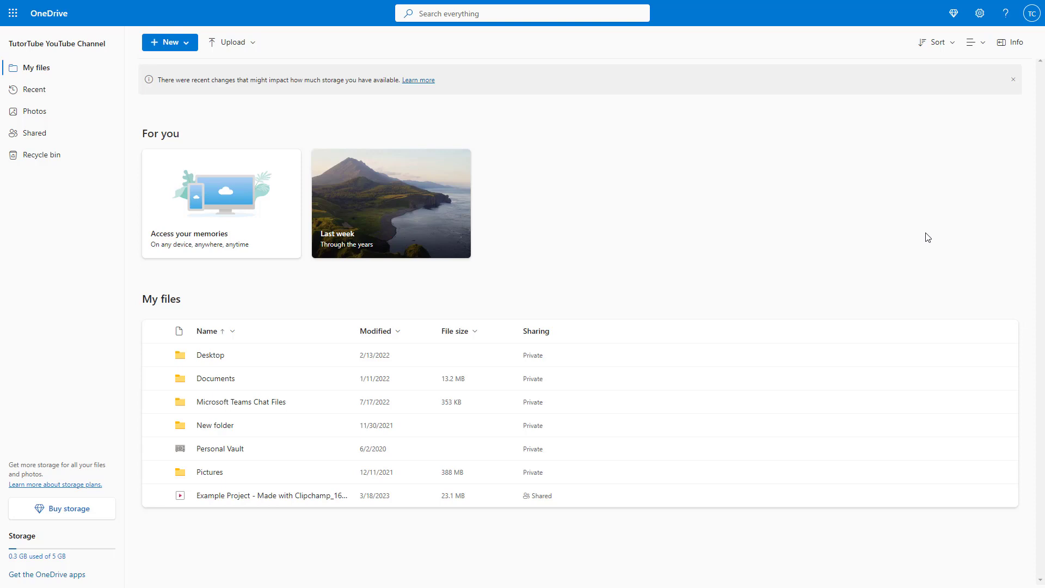
mouse_move(758, 274)
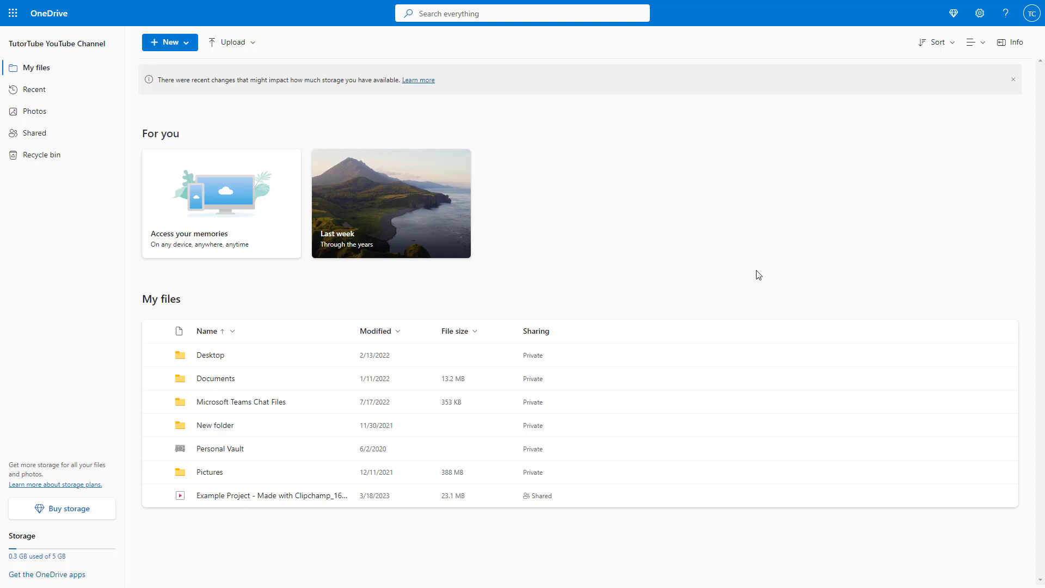
mouse_move(781, 281)
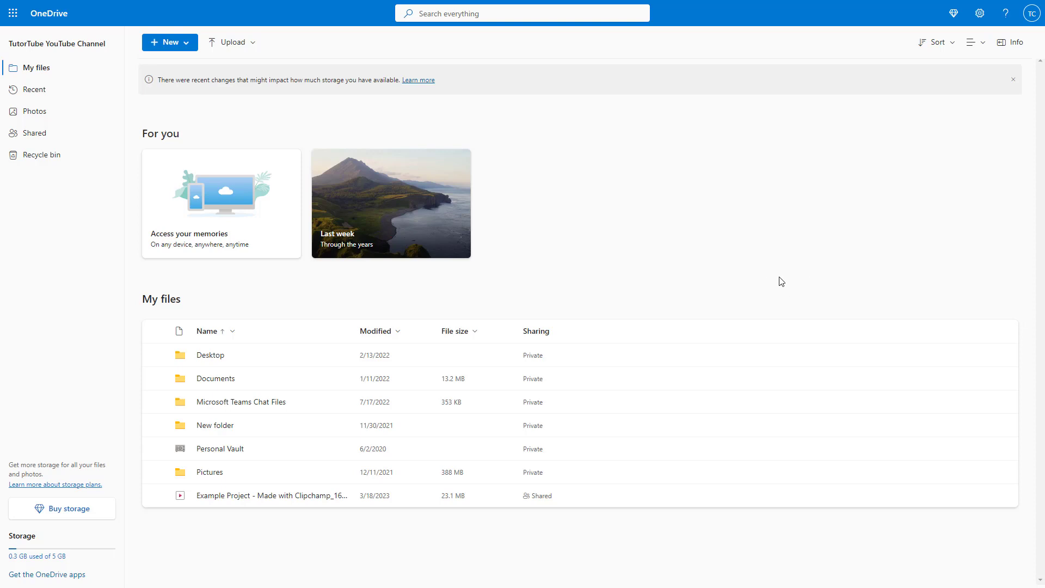
mouse_move(792, 282)
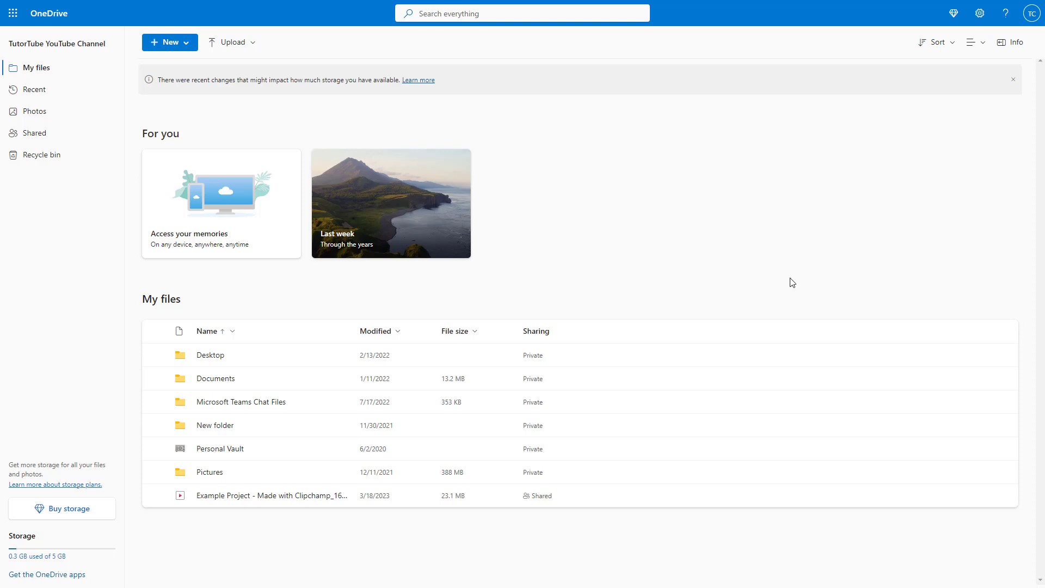
mouse_move(890, 247)
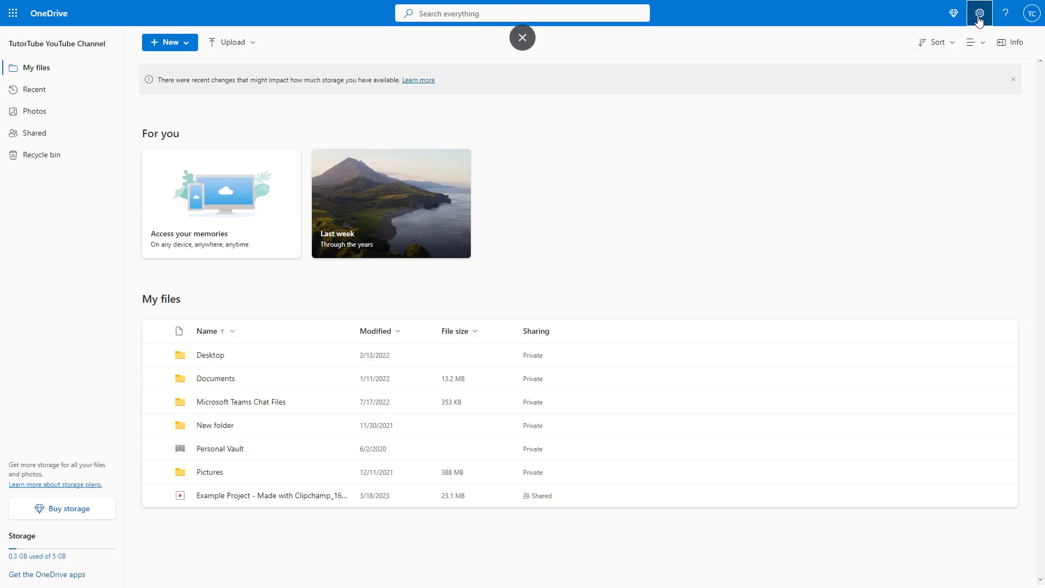
Open Settings > Options to the Manage storage page showing 0.3 GB of 5 GB used
click(979, 12)
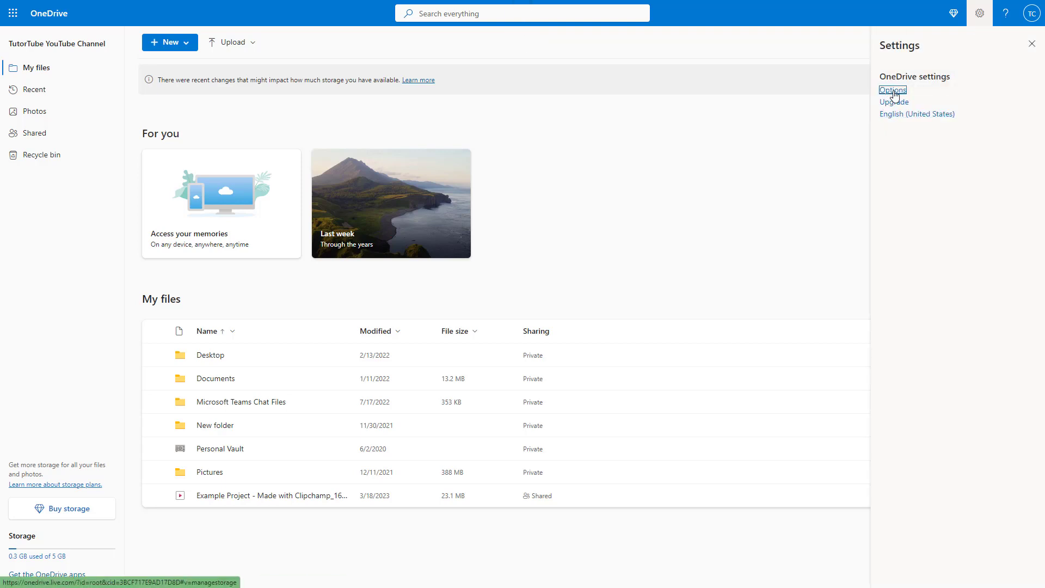
click(893, 90)
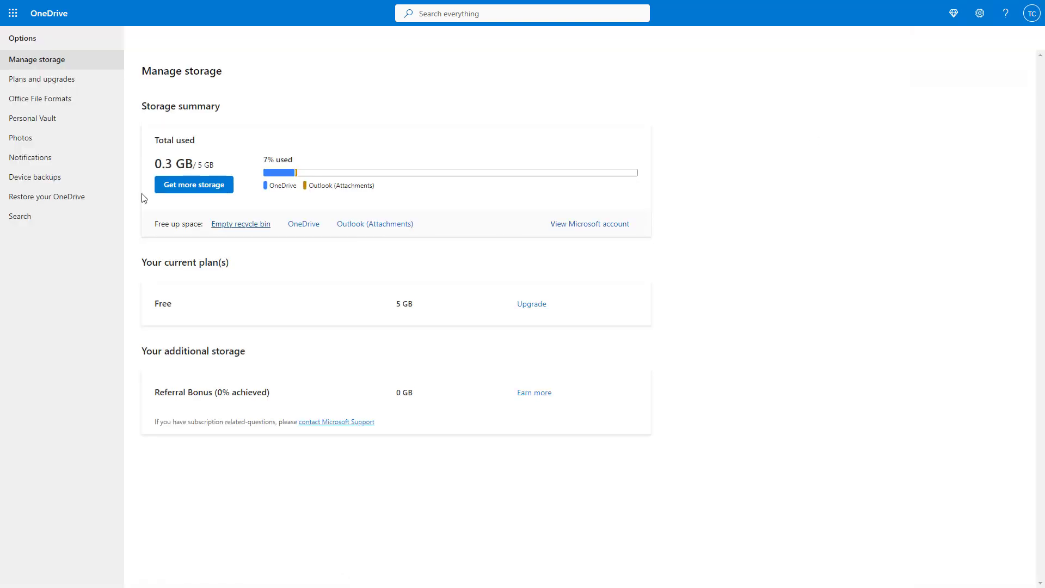
mouse_move(48, 67)
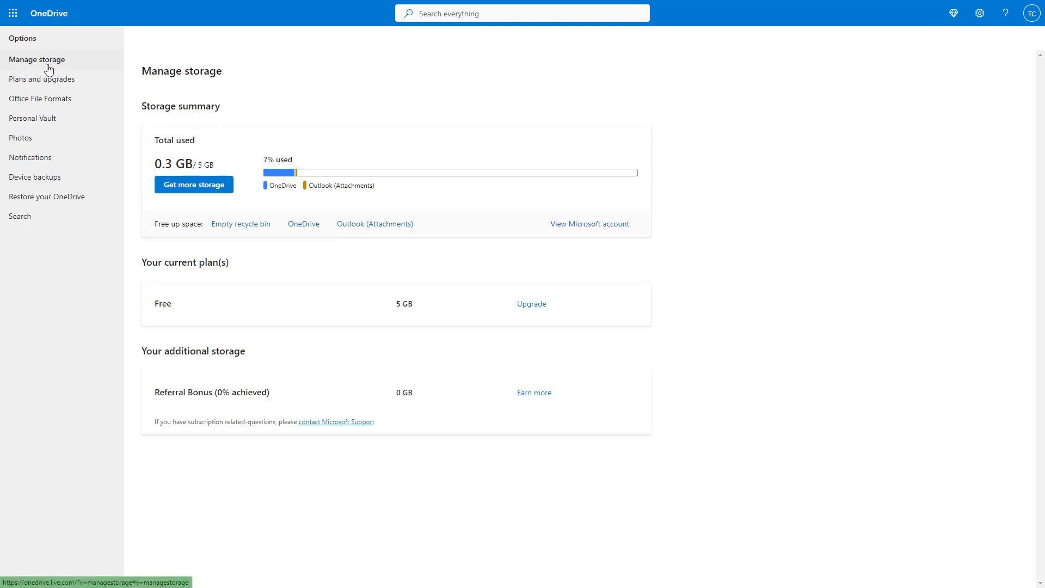
mouse_move(306, 182)
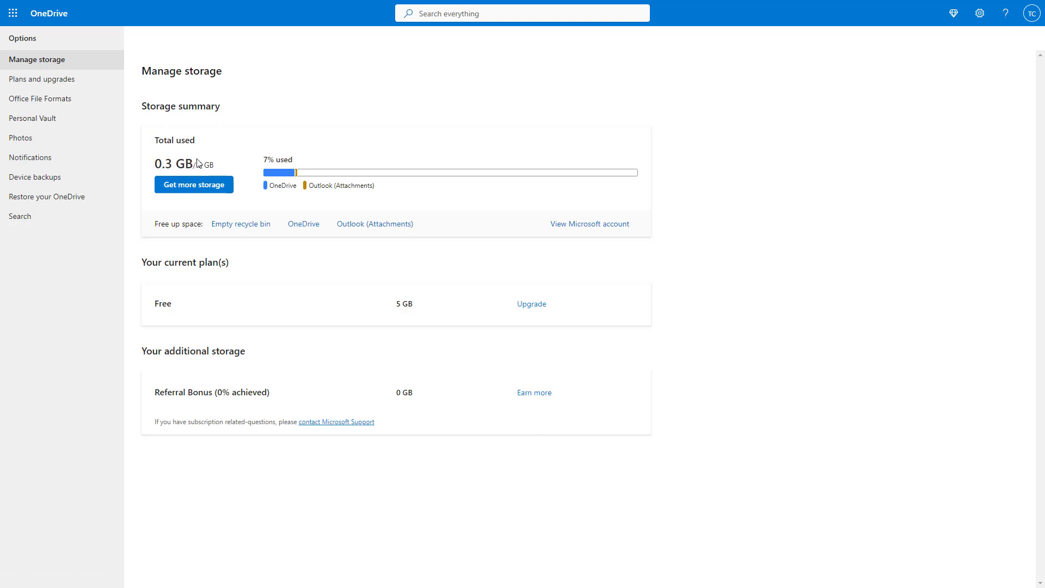
mouse_move(434, 204)
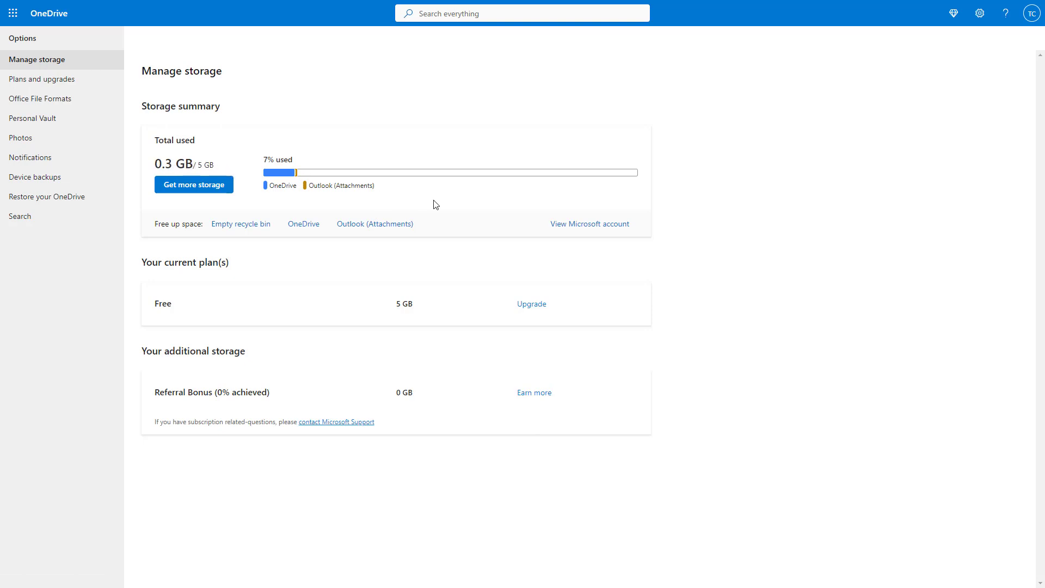
mouse_move(424, 285)
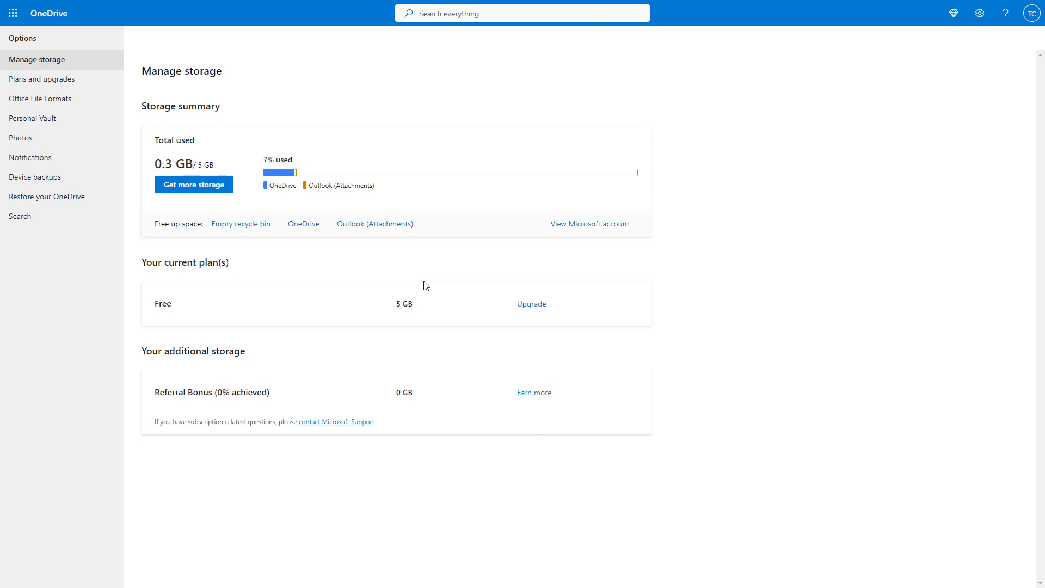
mouse_move(346, 247)
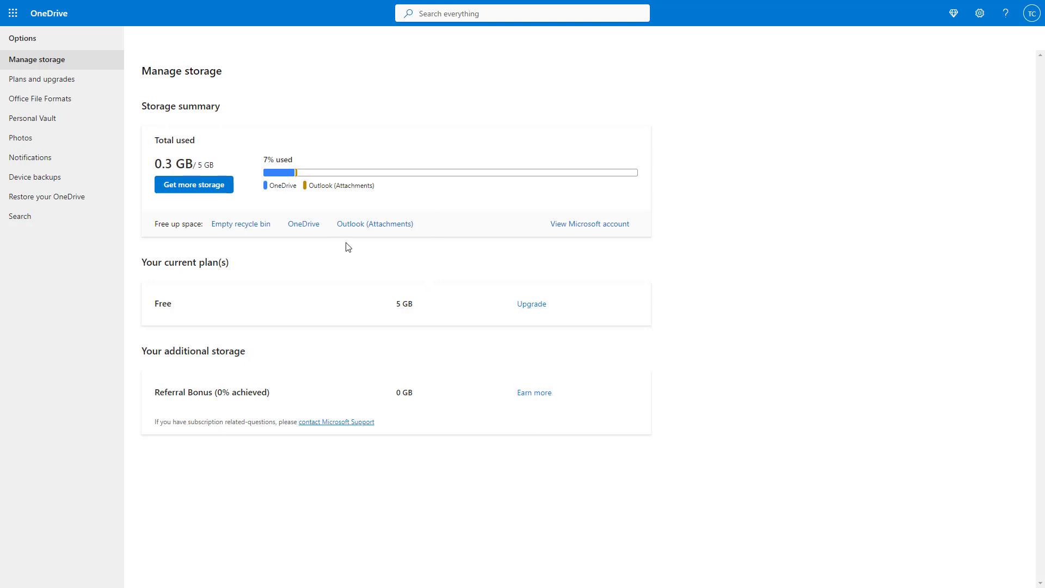
mouse_move(61, 104)
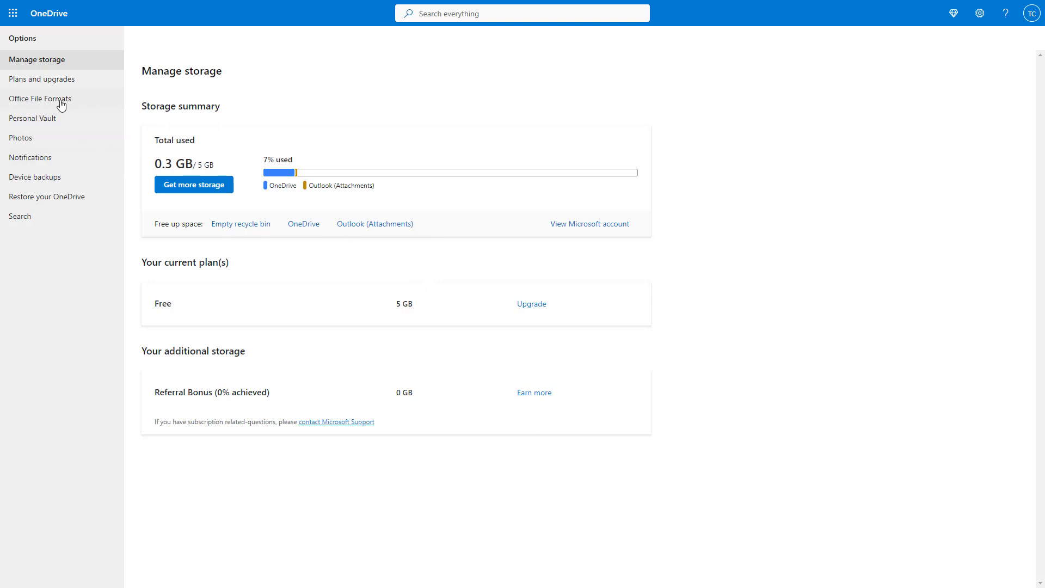
Open Plans and upgrades to compare Microsoft 365 Family, Personal and Basic prices
click(41, 78)
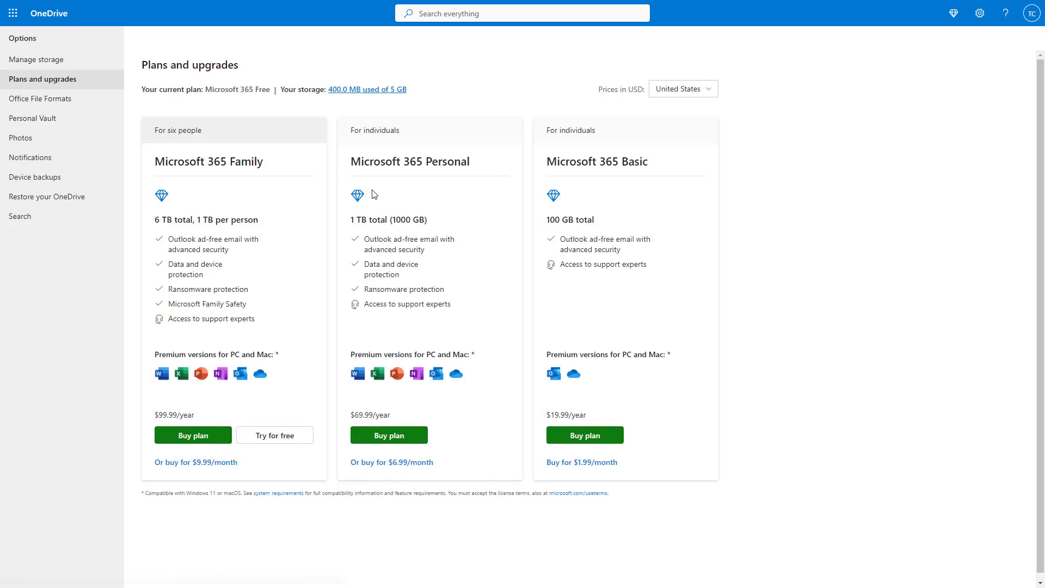
mouse_move(593, 318)
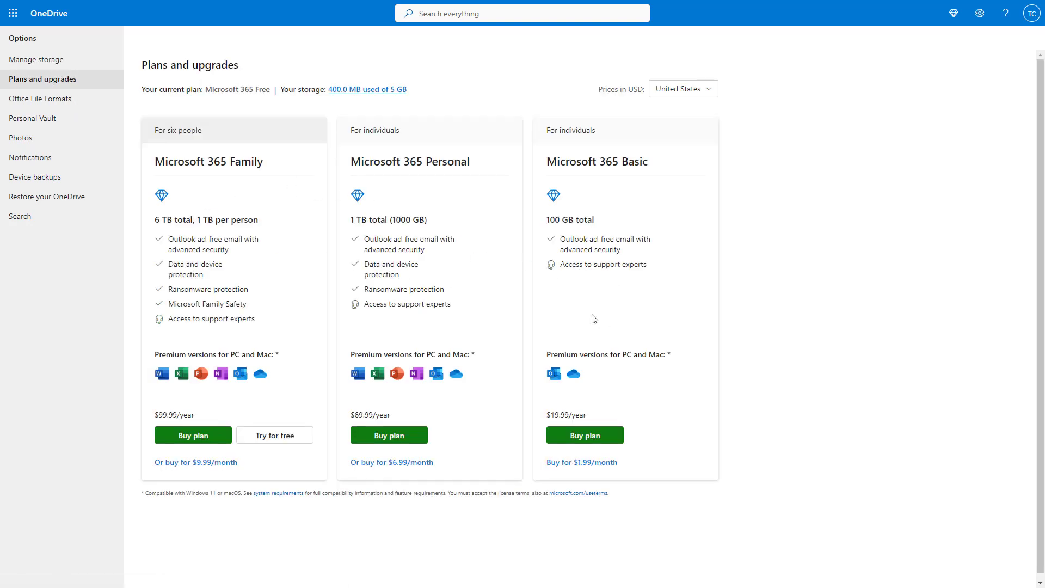
mouse_move(422, 342)
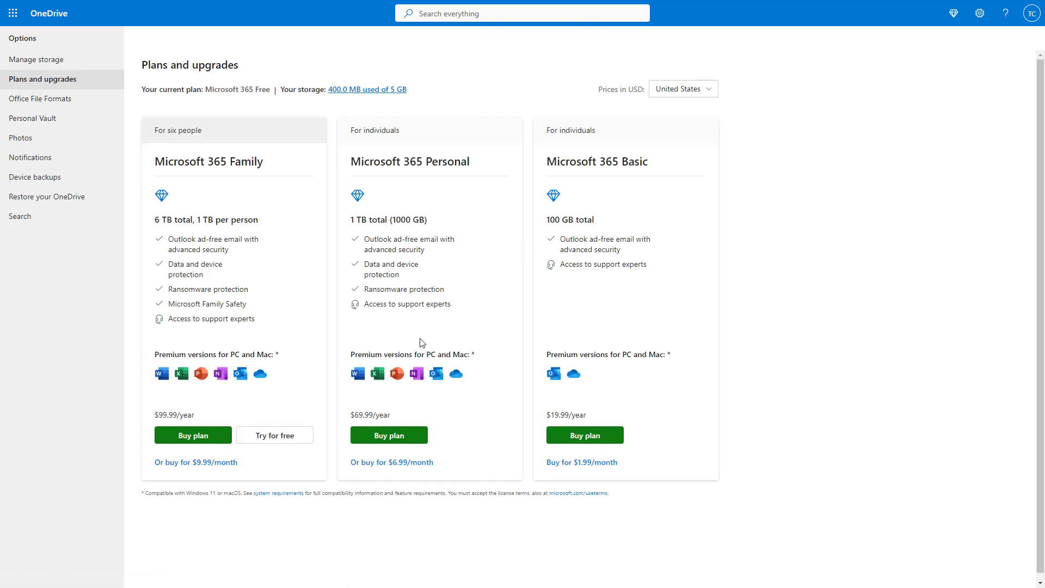
mouse_move(252, 228)
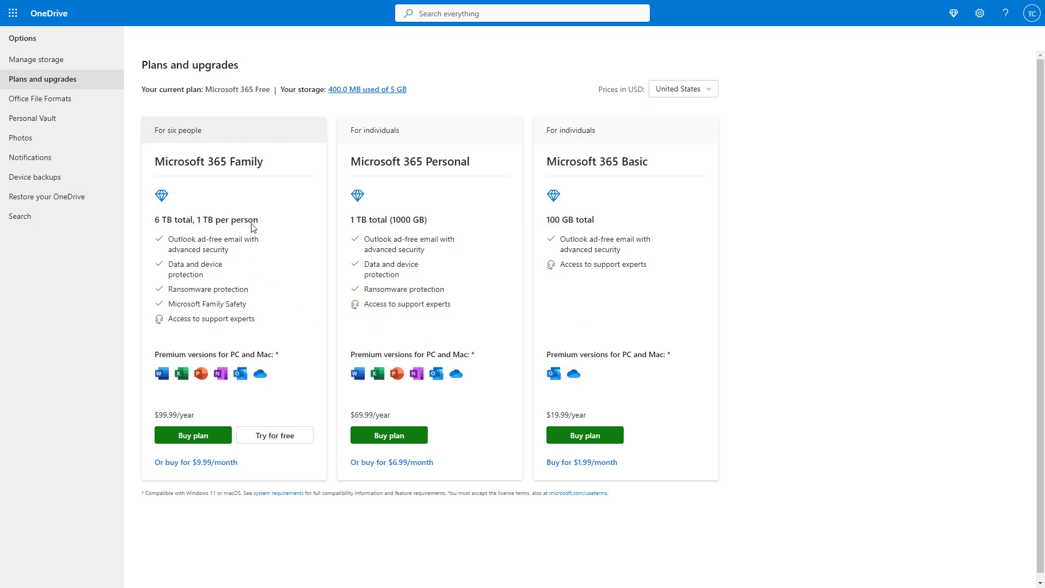
mouse_move(474, 361)
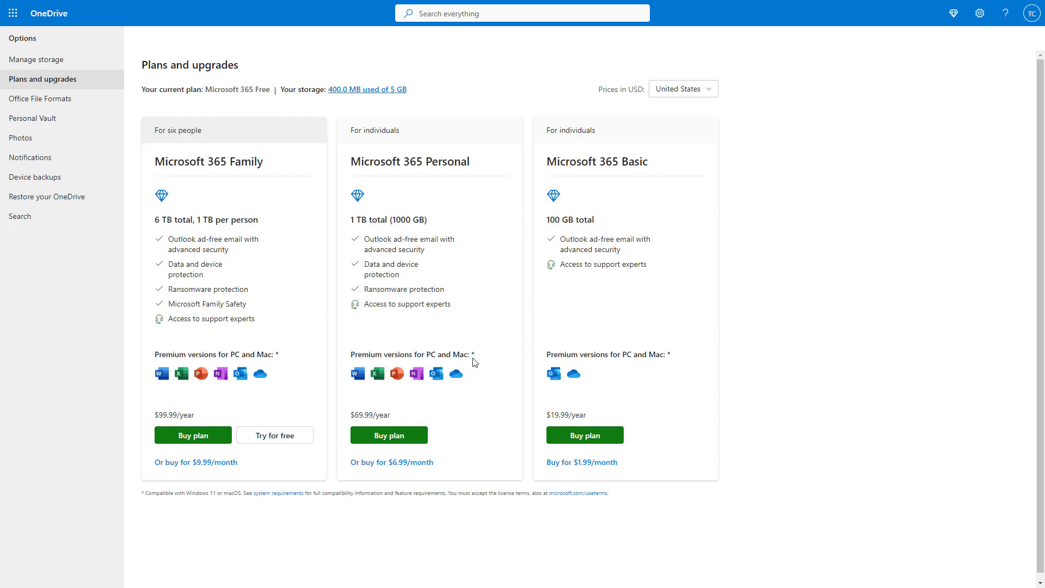
mouse_move(40, 98)
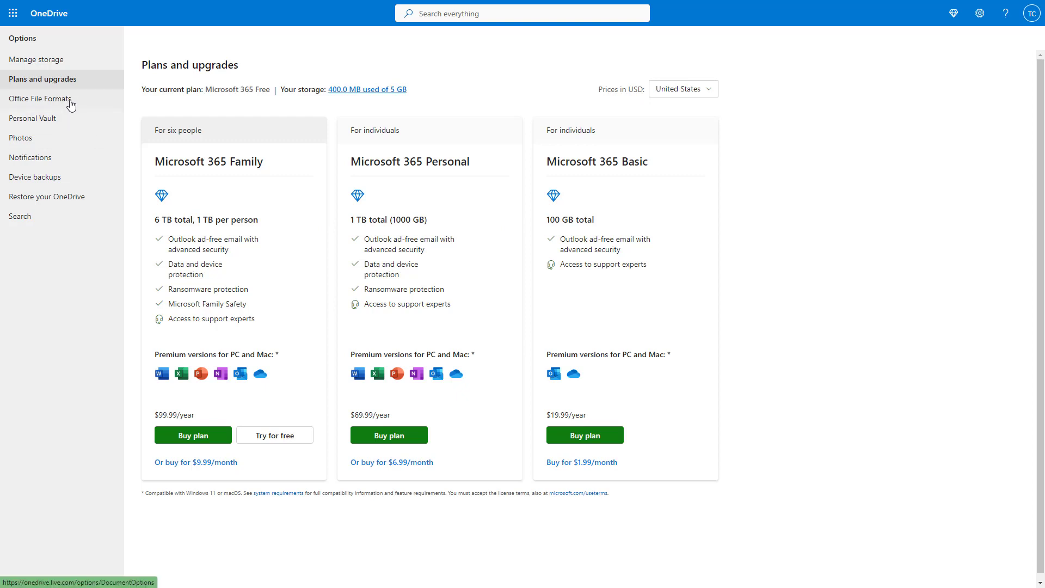
click(39, 98)
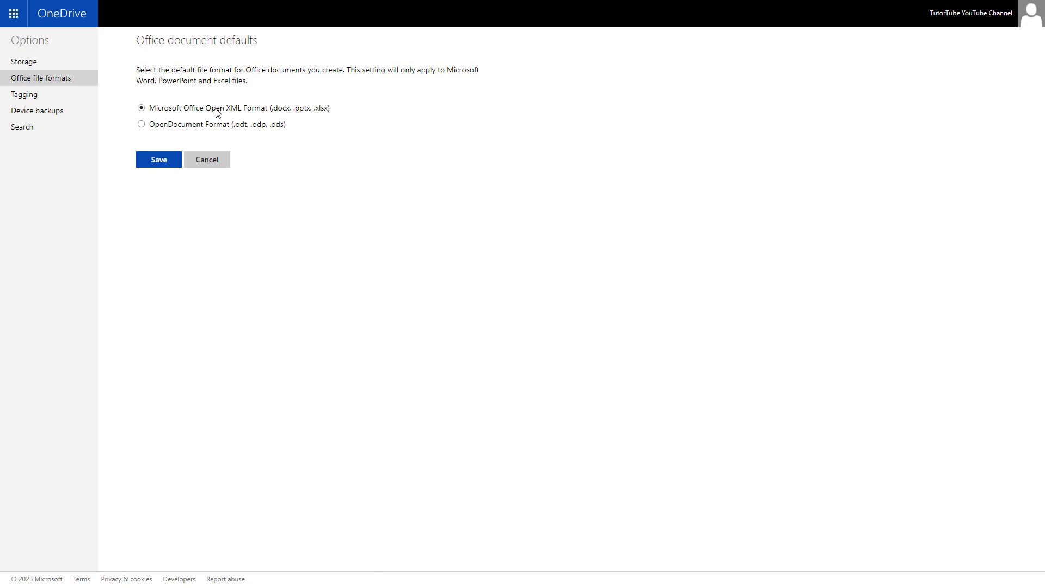
mouse_move(168, 116)
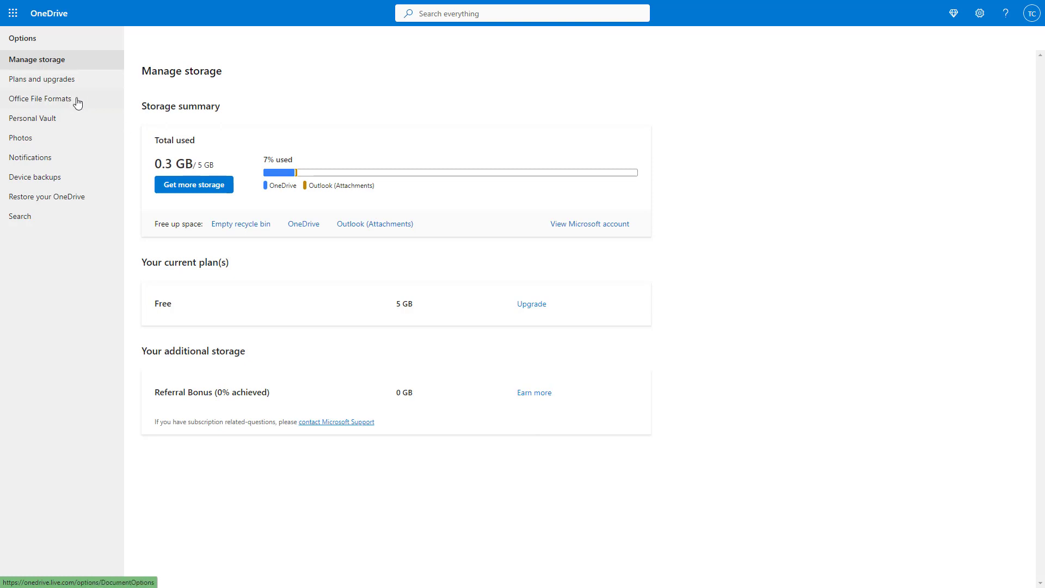
mouse_move(65, 126)
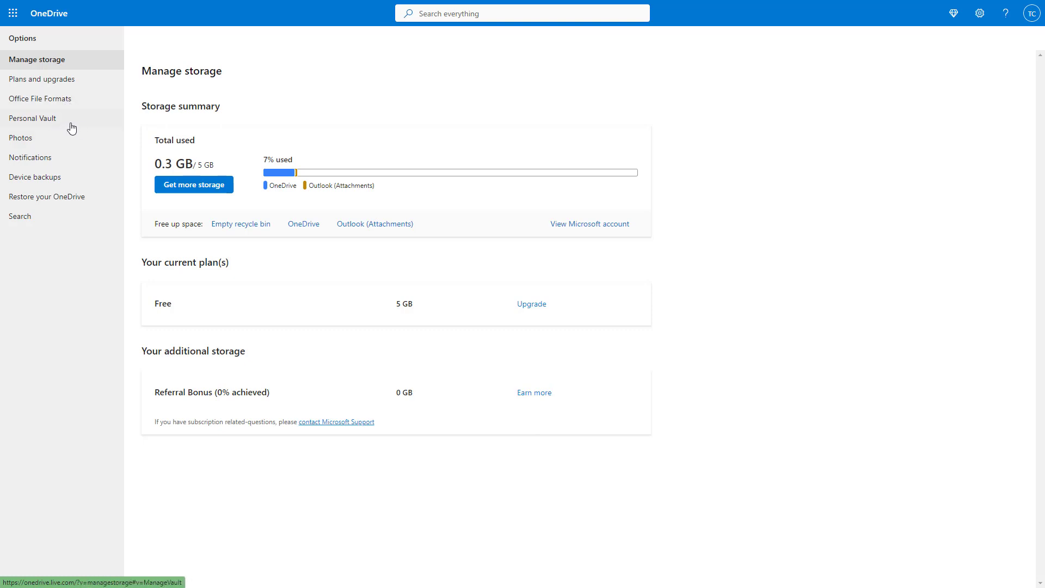
mouse_move(75, 126)
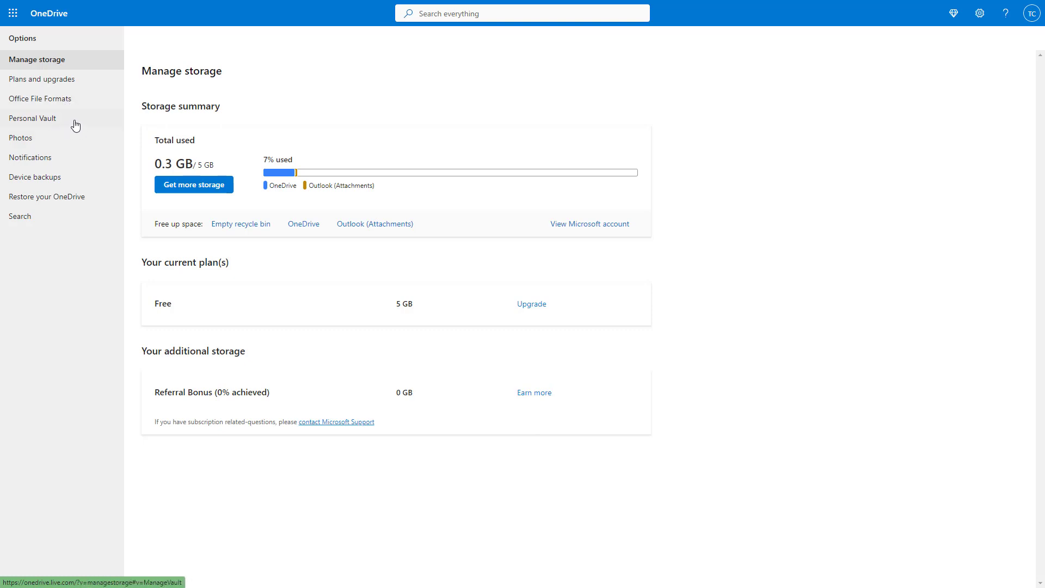
mouse_move(67, 144)
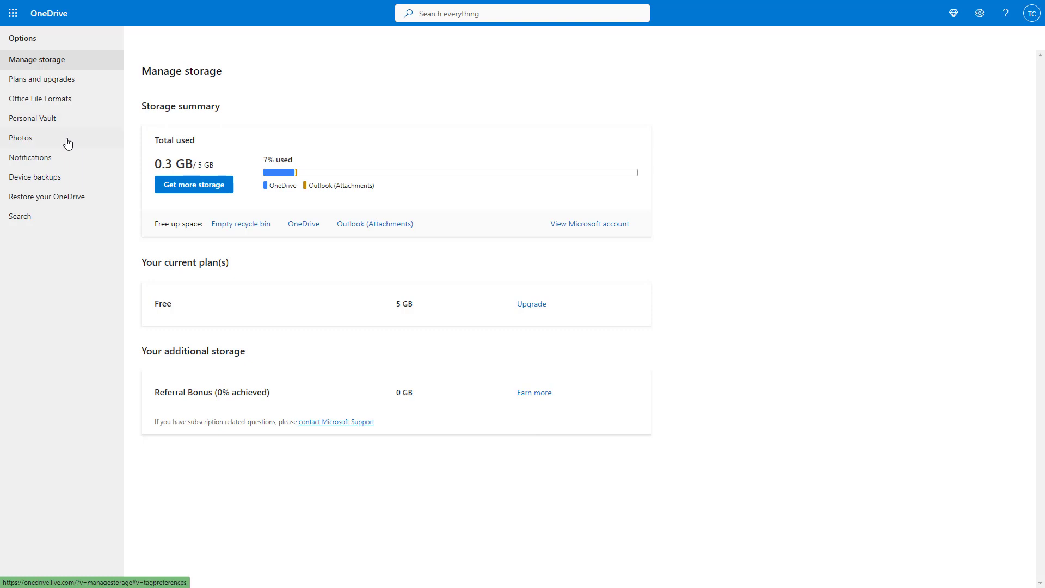
mouse_move(46, 146)
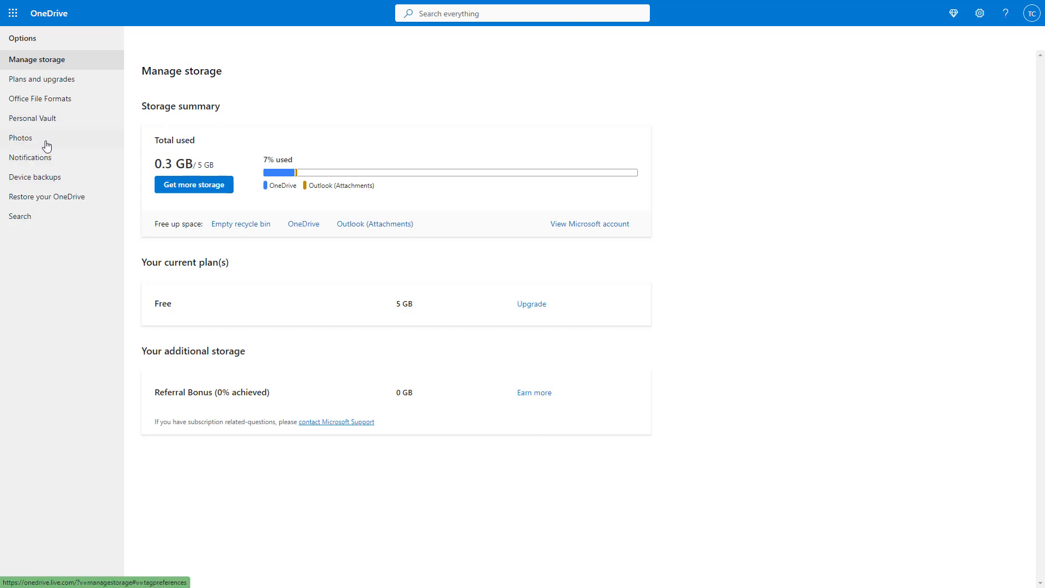
Tour Notifications and Personal Vault settings, ending on Device backups with no devices
click(30, 157)
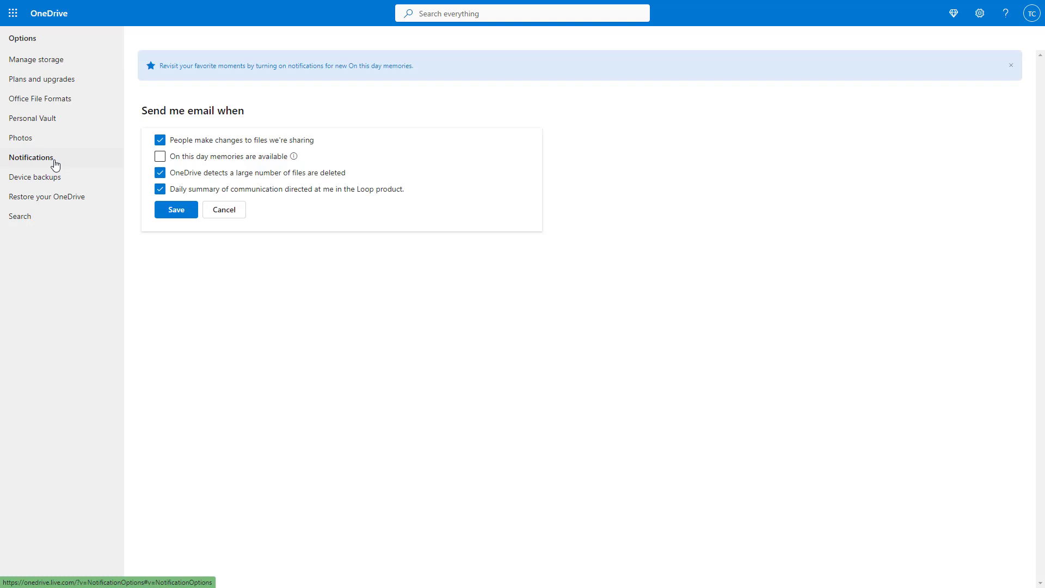
click(32, 118)
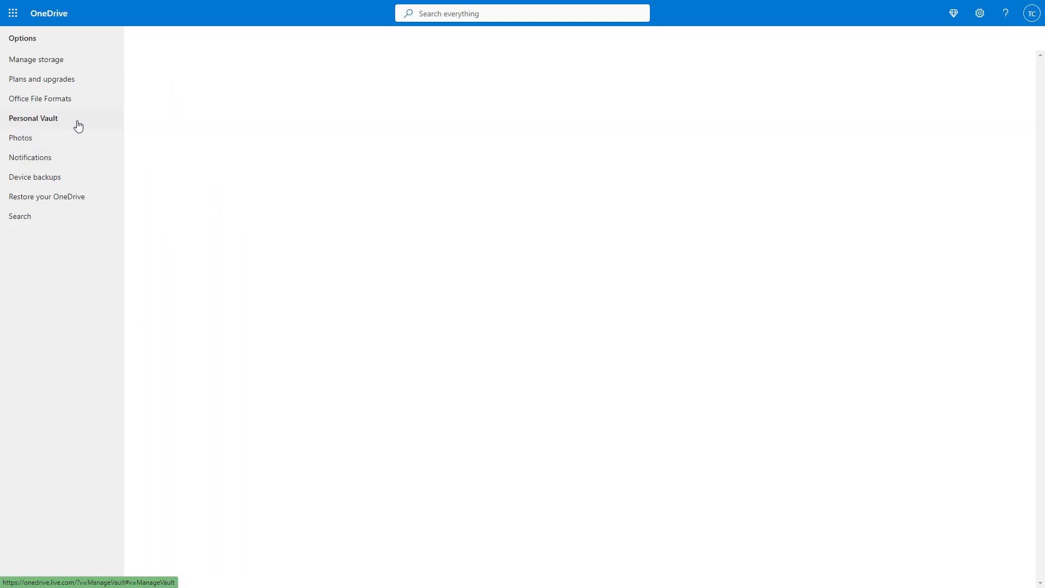
click(33, 118)
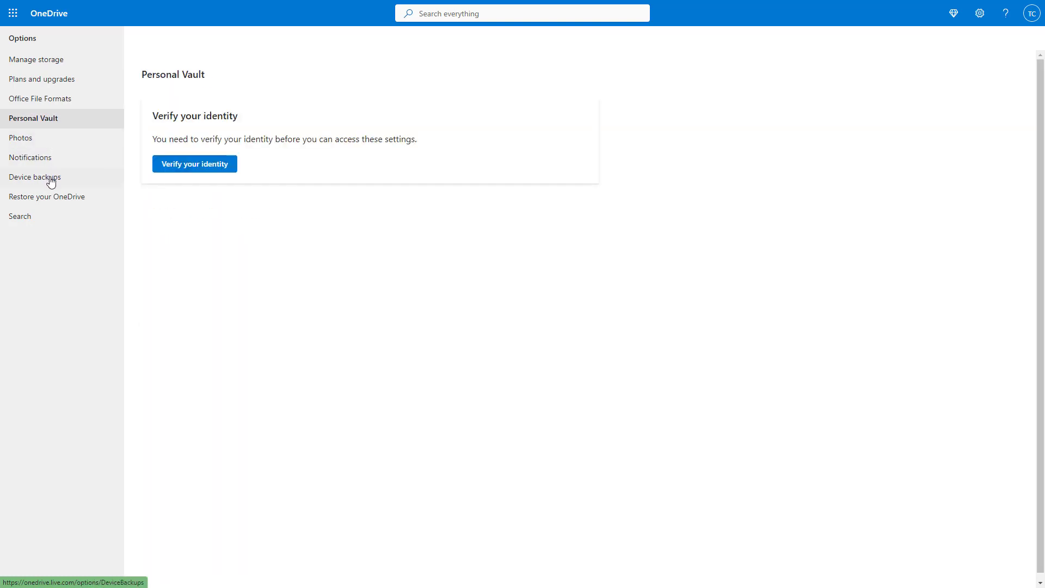
click(34, 177)
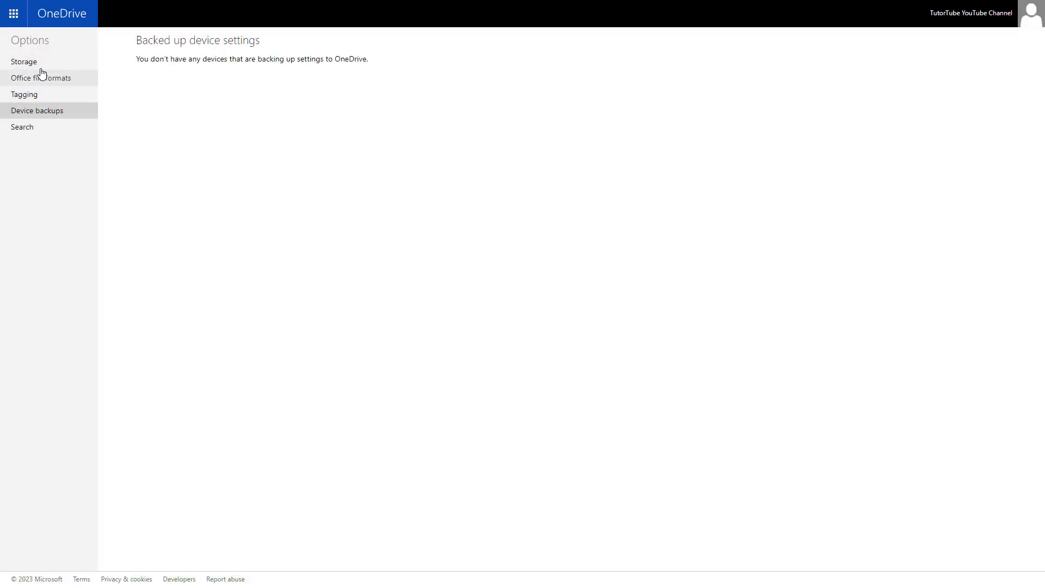
mouse_move(202, 78)
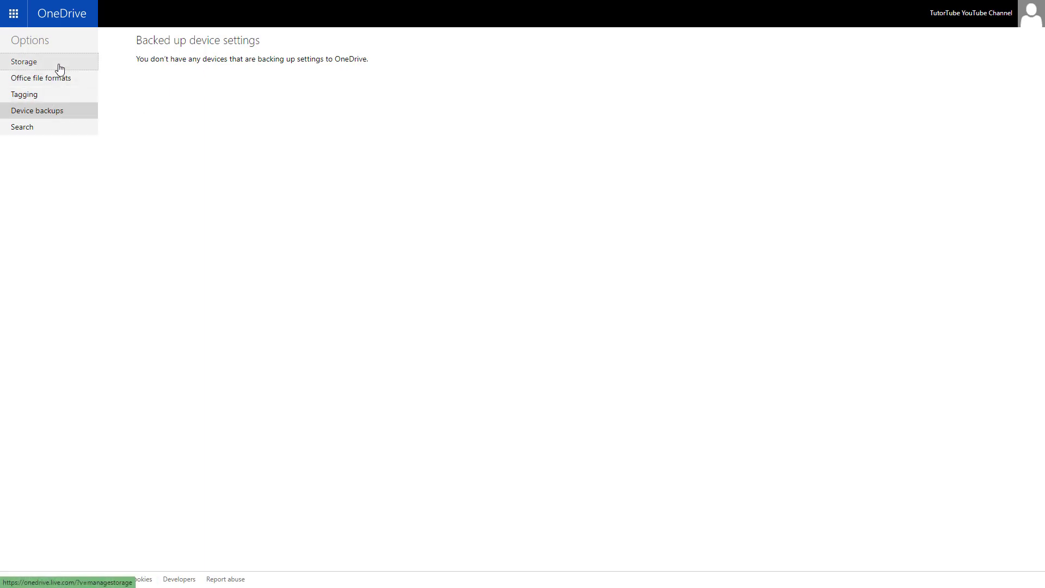
Open the Restore your OneDrive files help article, then return to Manage storage
click(25, 61)
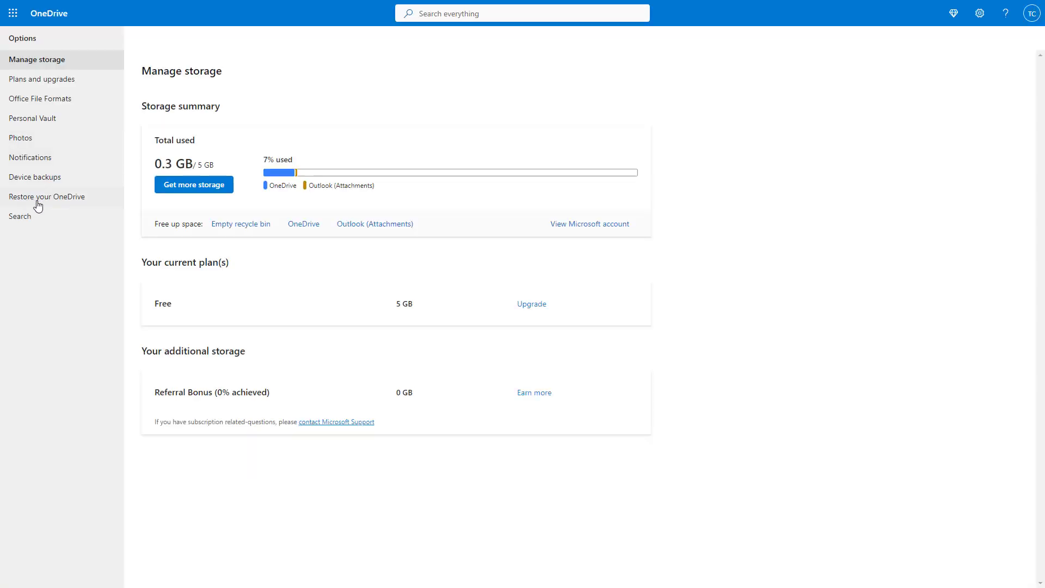
mouse_move(47, 197)
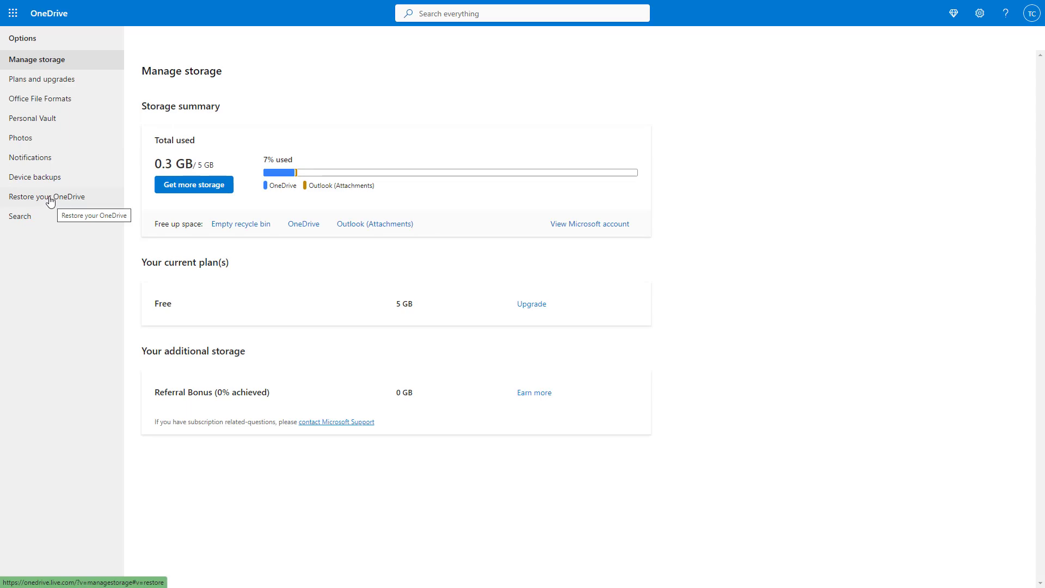
click(47, 196)
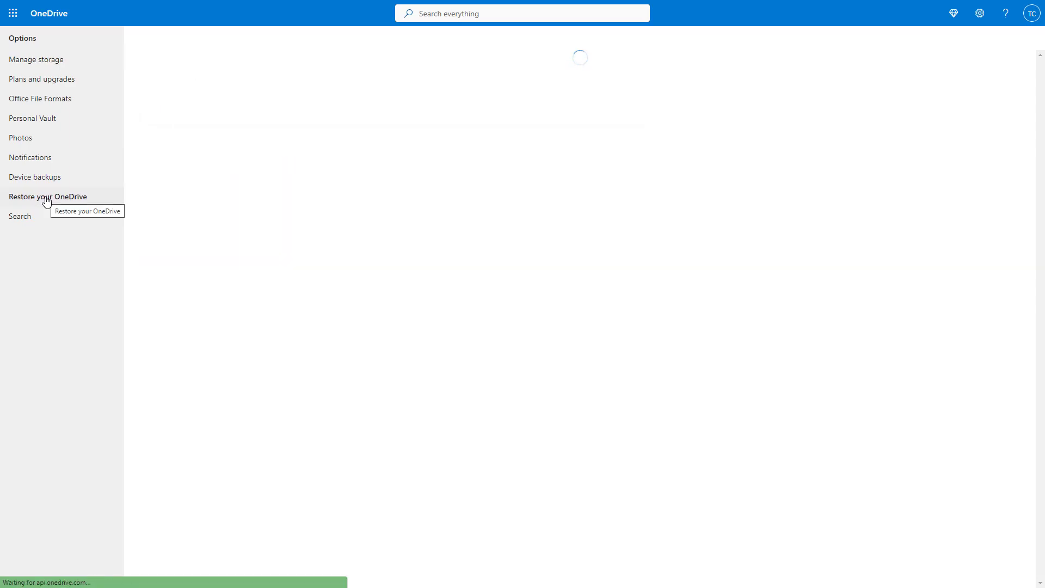
click(47, 196)
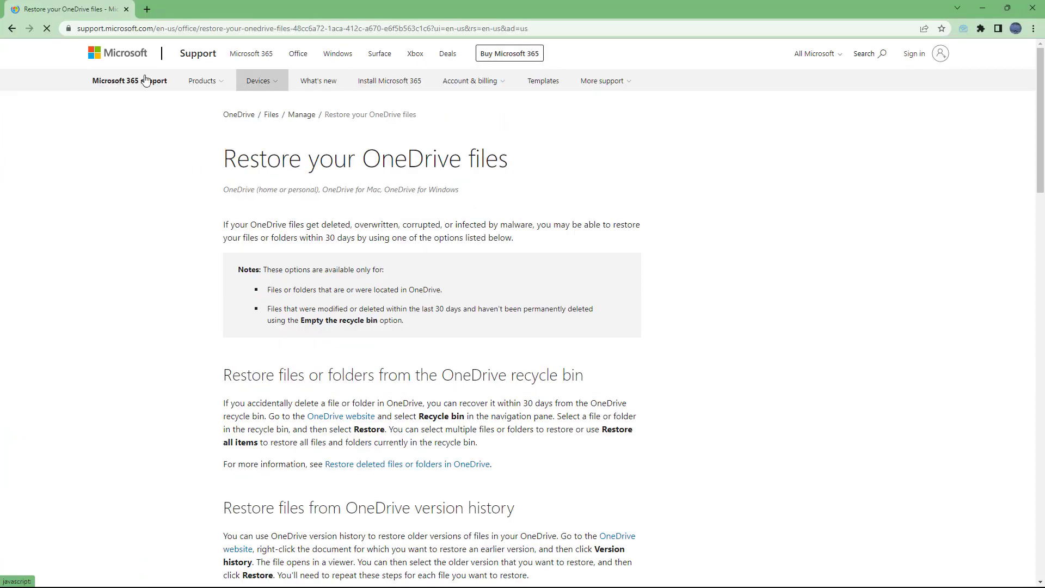
click(341, 416)
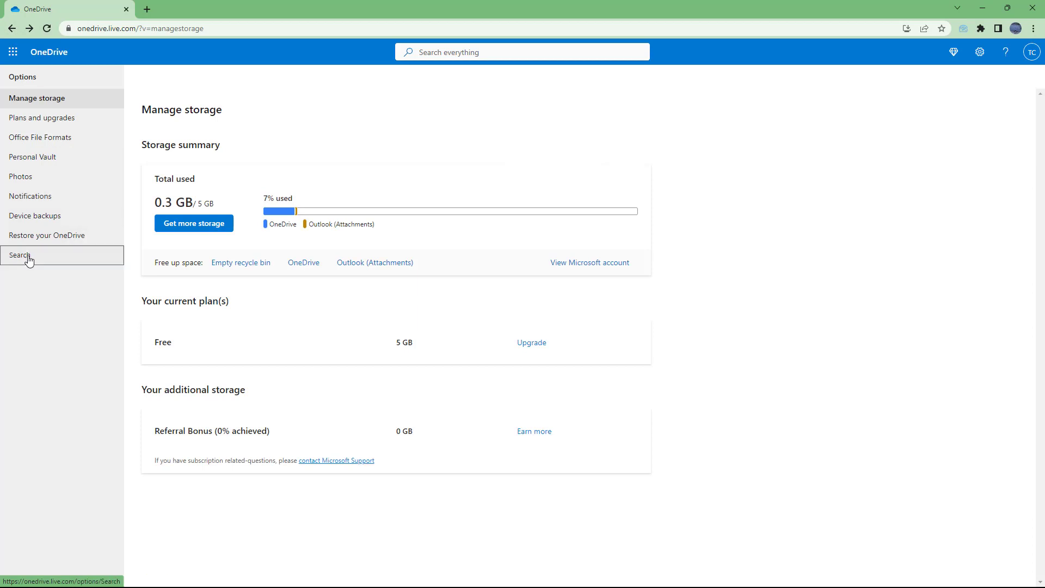
Open Search History settings with options to turn off suggestions or clear history
click(20, 255)
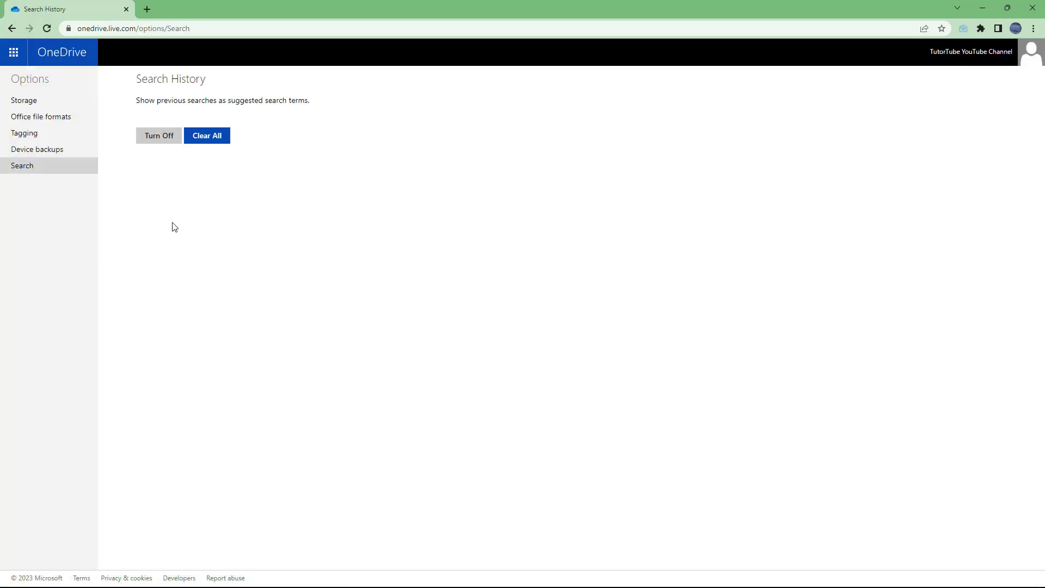
mouse_move(287, 120)
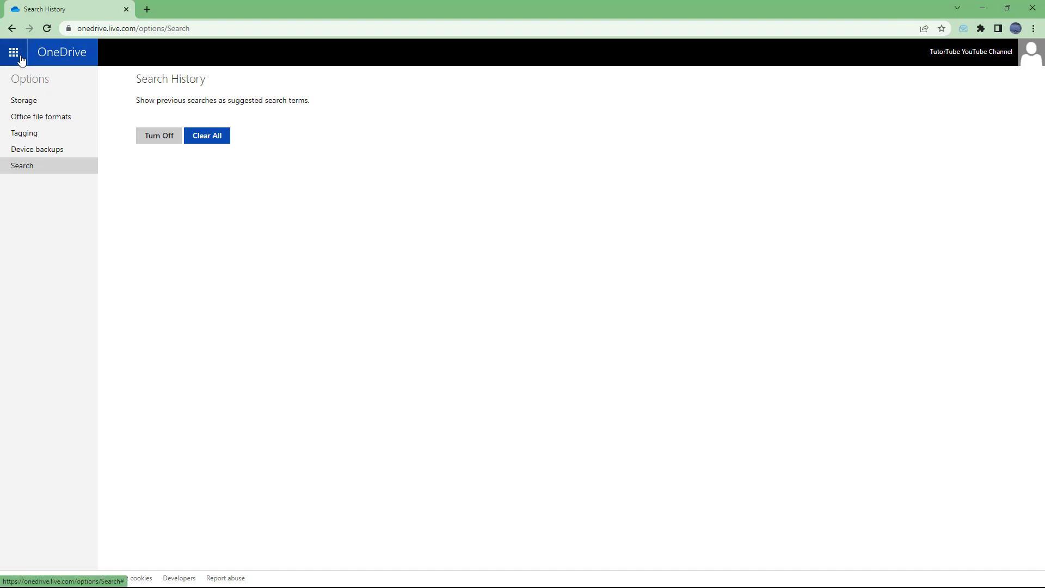
mouse_move(55, 56)
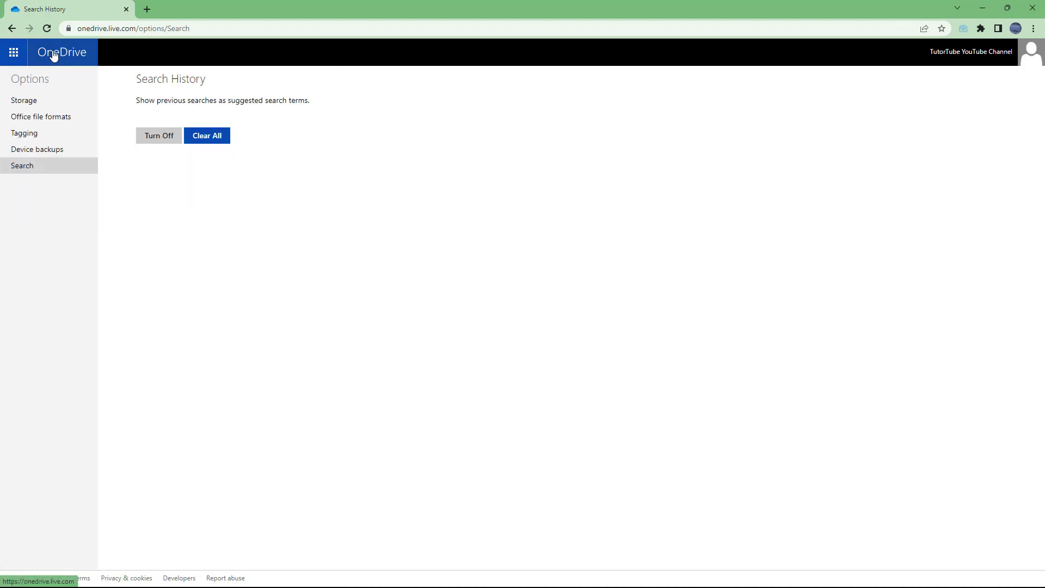
Return to My files listing Desktop, Documents and Pictures folders
click(61, 52)
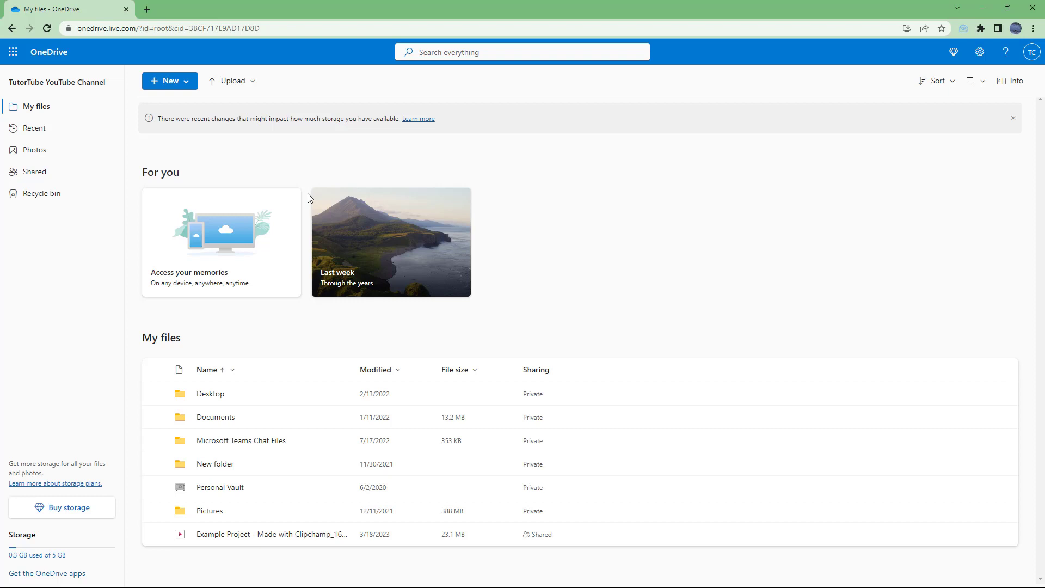
mouse_move(882, 211)
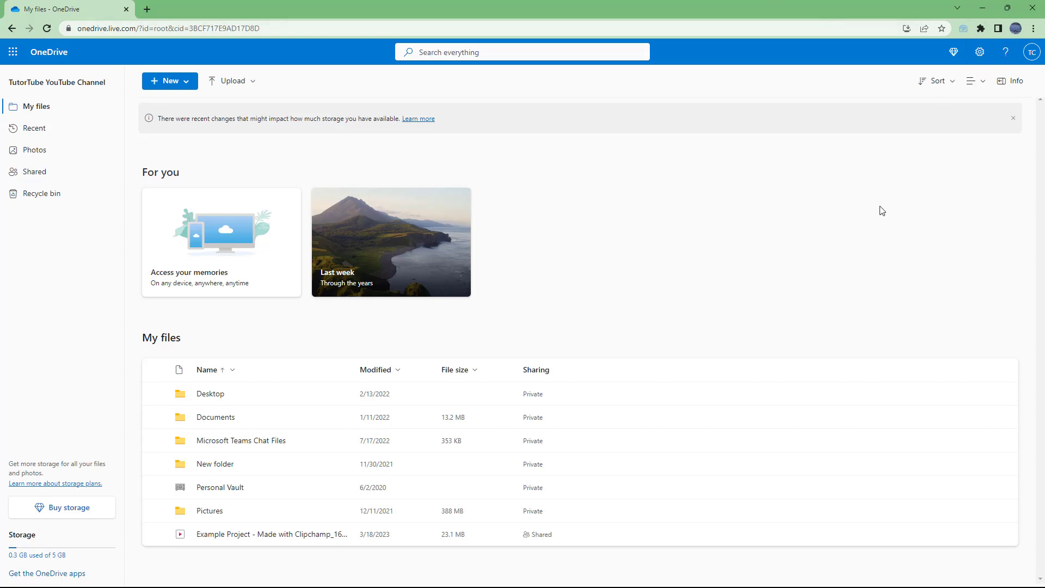